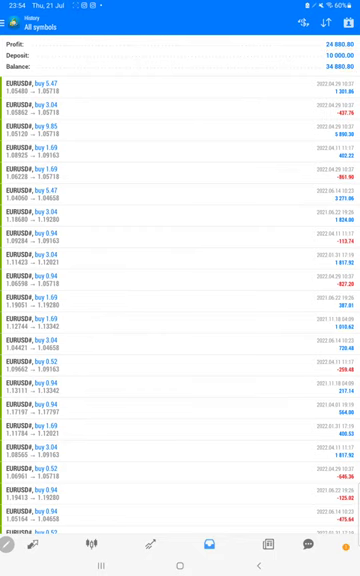
- Scroll down through the account's Stats figures on Myfxbook
{"action": "scroll", "scroll_direction": "down", "scroll_amount": 3}
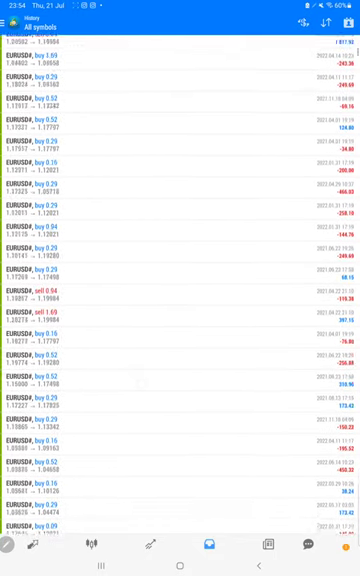
{"action": "scroll", "scroll_direction": "down", "scroll_amount": 3}
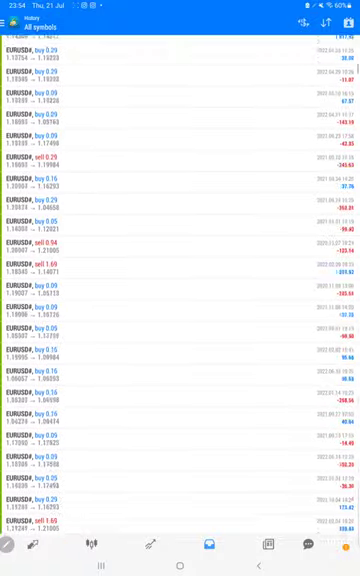
{"action": "scroll", "scroll_direction": "down", "scroll_amount": 3}
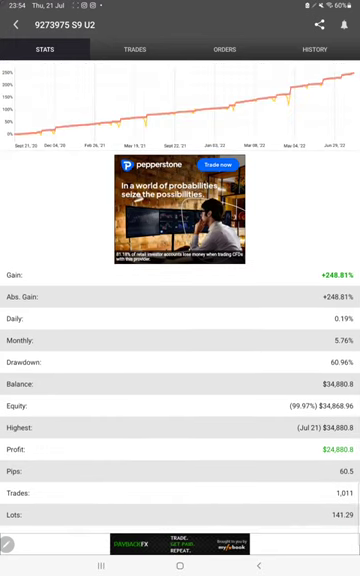
{"action": "scroll", "scroll_direction": "down", "scroll_amount": 3}
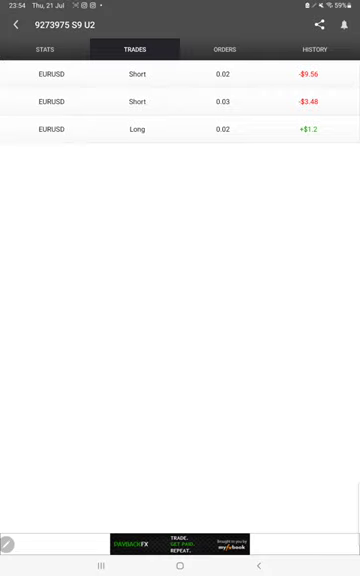
- Review the account's pending Orders, then its closed trade History
{"action": "left_click", "coordinate": [234, 50]}
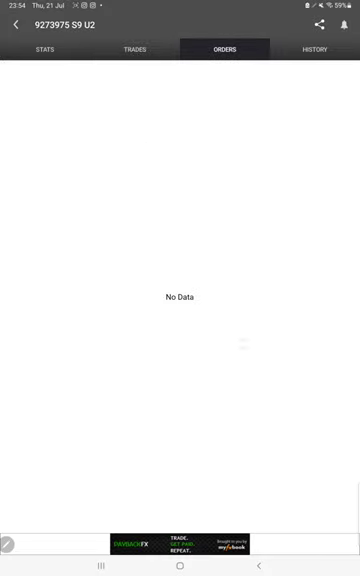
{"action": "left_click", "coordinate": [314, 50]}
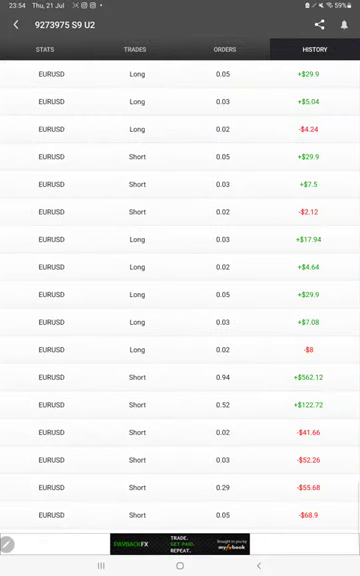
{"action": "scroll", "scroll_direction": "down", "scroll_amount": 3}
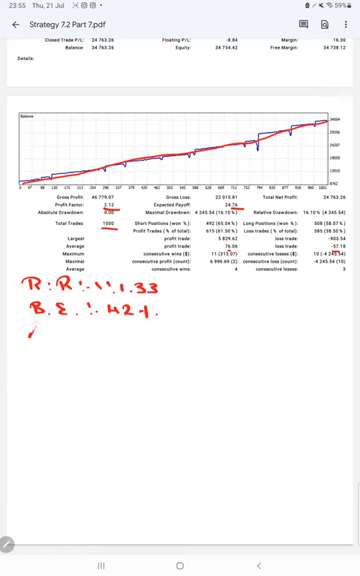
- Write 'Acc :- C' in red beneath the B.E. note on the statement
{"action": "type", "text": "Acc :-"}
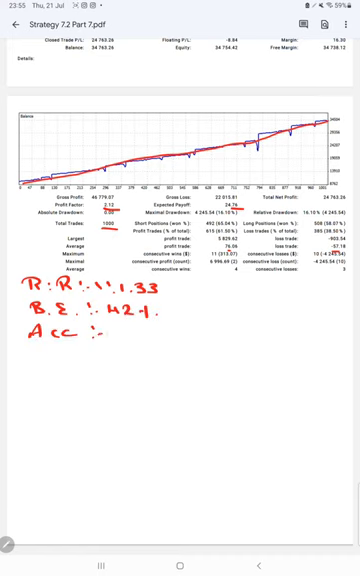
{"action": "type", "text": "C"}
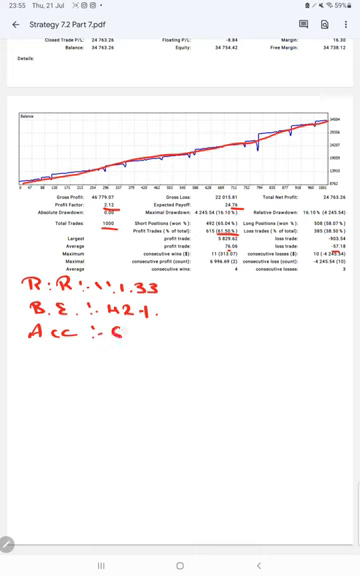